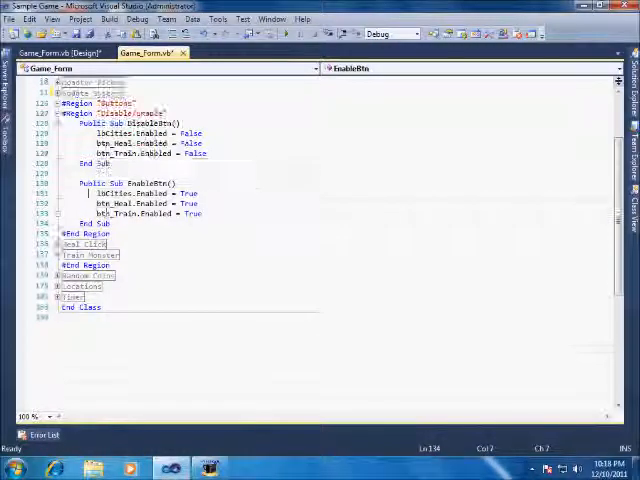
# Step: Review the DisableBtn and EnableBtn subs, then collapse the Disable/Enable region
pyautogui.scroll(3)
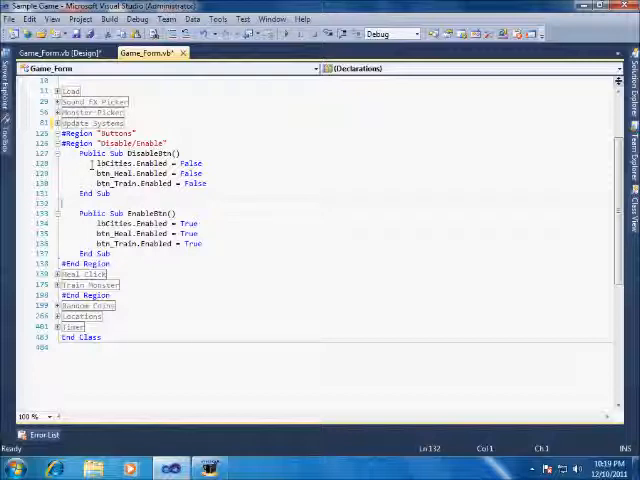
pyautogui.click(85, 183)
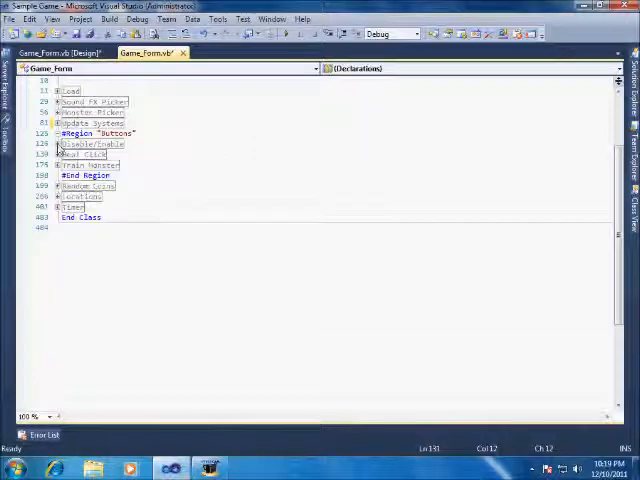
pyautogui.click(40, 154)
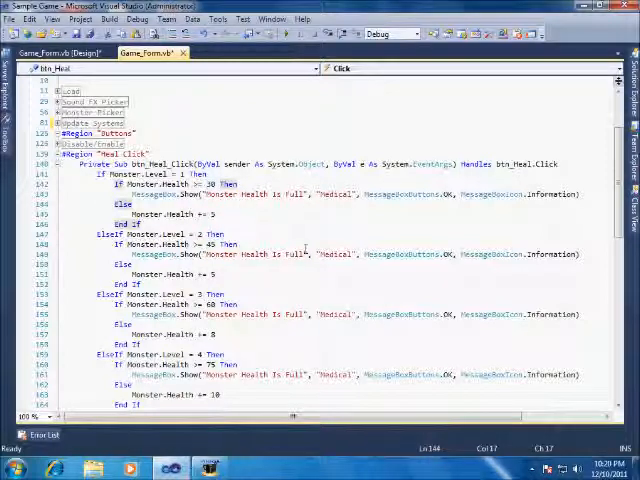
pyautogui.scroll(-3)
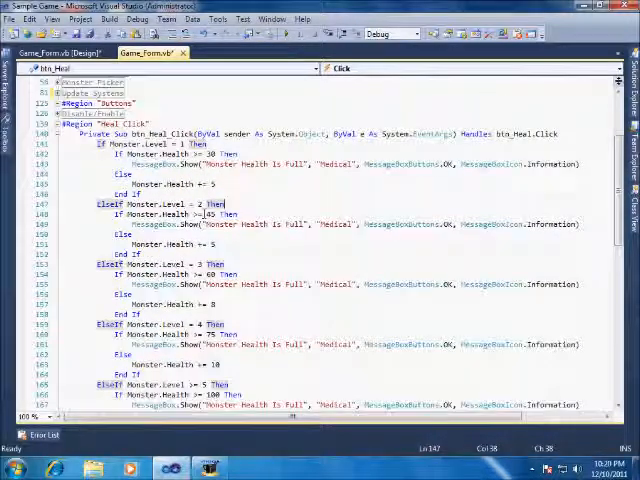
pyautogui.scroll(-3)
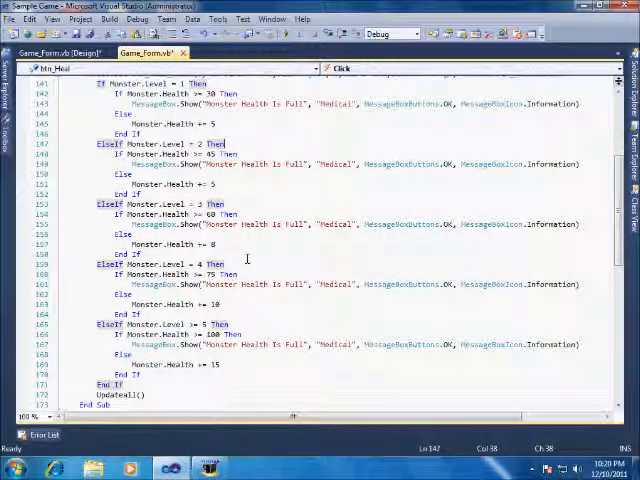
pyautogui.scroll(3)
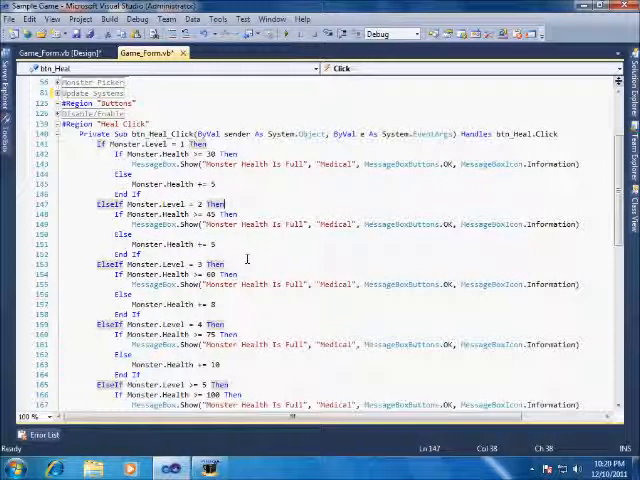
pyautogui.scroll(-3)
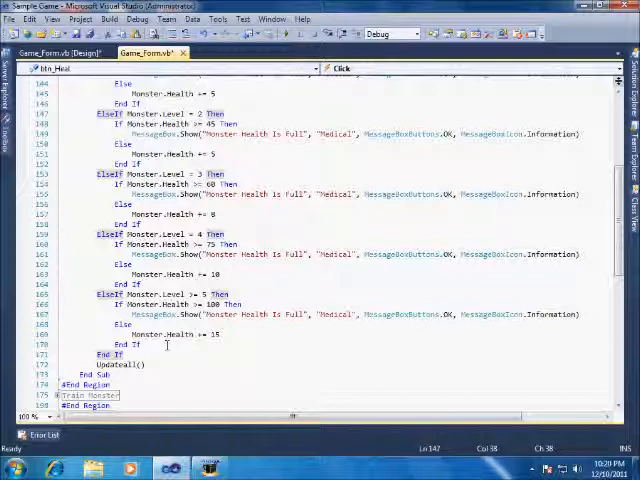
pyautogui.scroll(3)
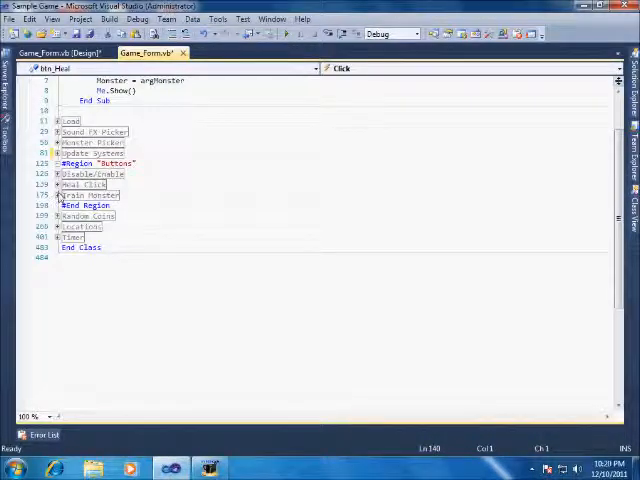
# Step: Expand the Train Monster region and scroll through btn_Train_Click's coin-for-hit-points code
pyautogui.click(61, 195)
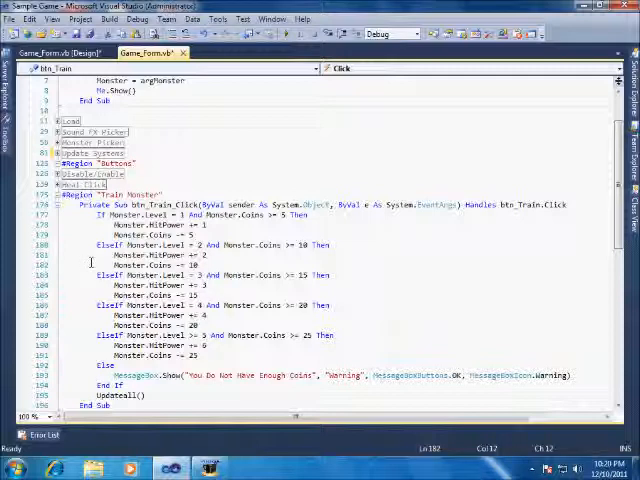
pyautogui.scroll(-3)
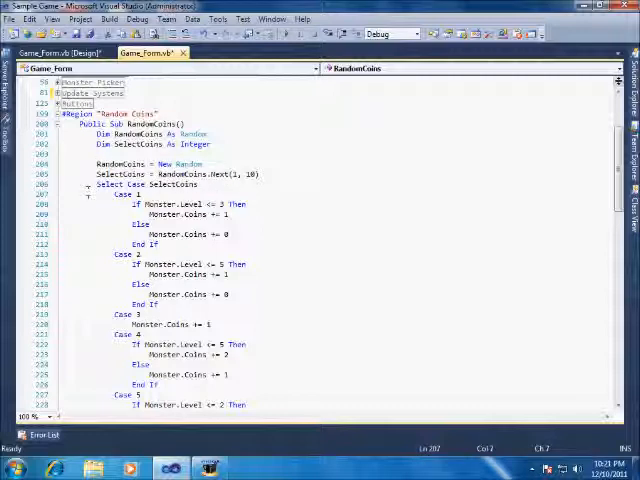
# Step: Scroll down through the RandomCoins sub's Select Case and back up
pyautogui.scroll(-3)
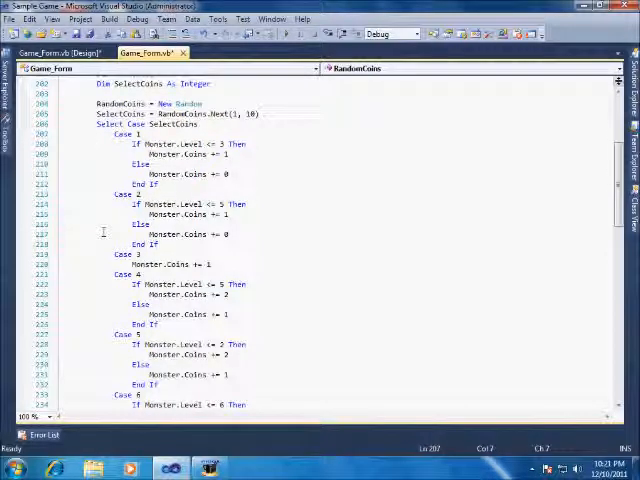
pyautogui.scroll(-3)
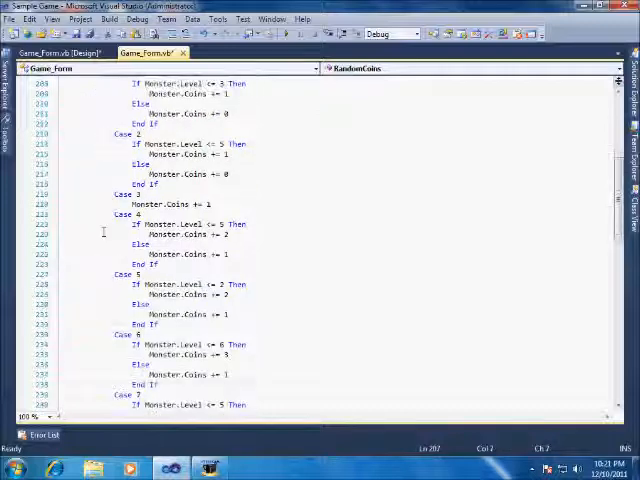
pyautogui.scroll(-3)
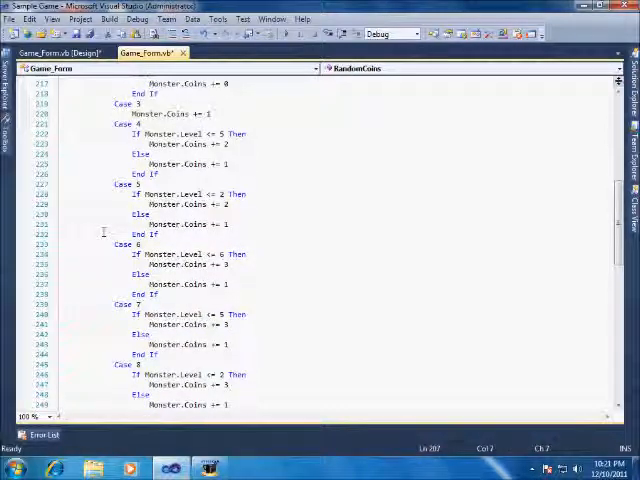
pyautogui.scroll(-3)
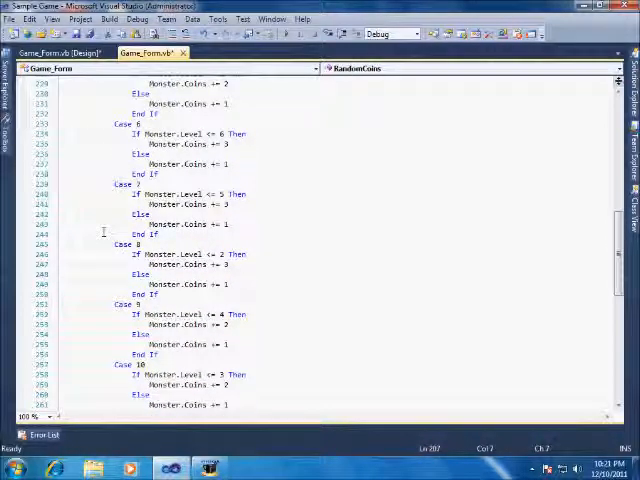
pyautogui.scroll(-3)
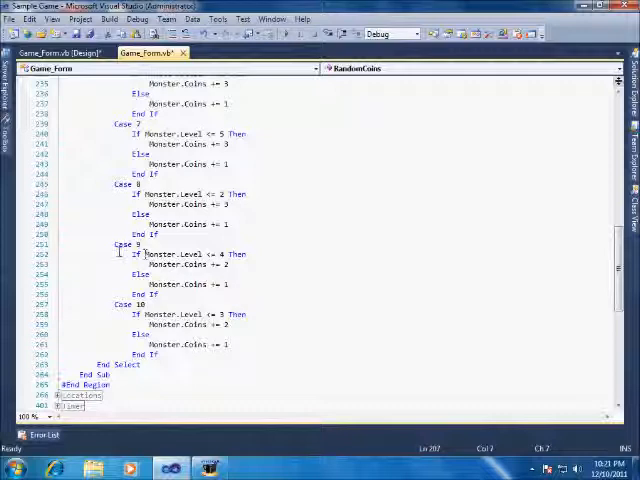
pyautogui.scroll(3)
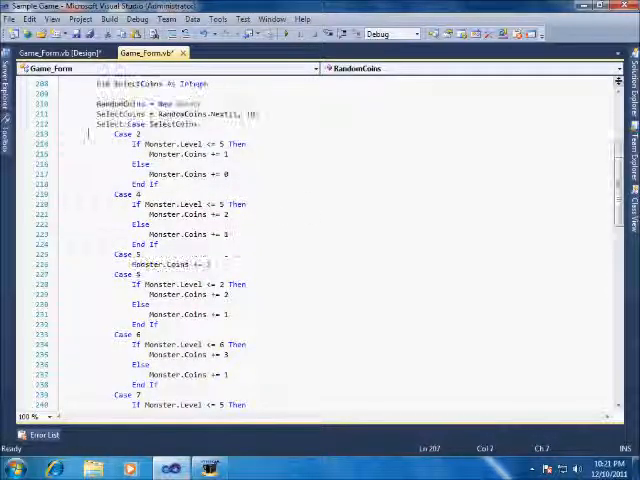
pyautogui.scroll(3)
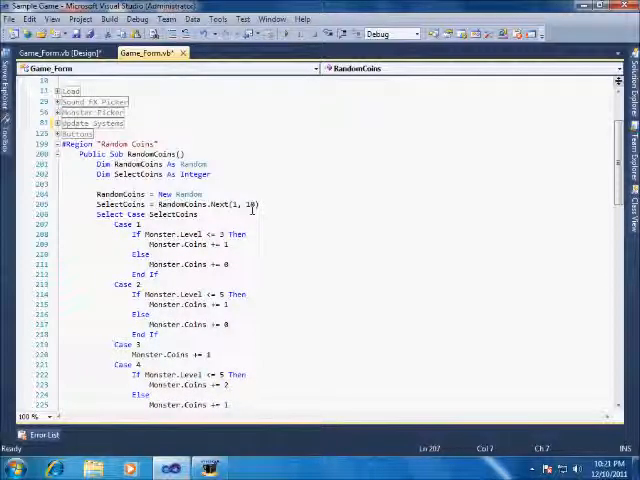
pyautogui.scroll(3)
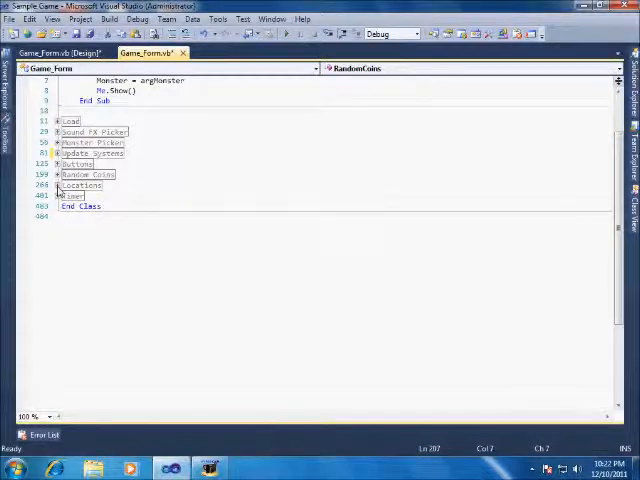
pyautogui.click(57, 185)
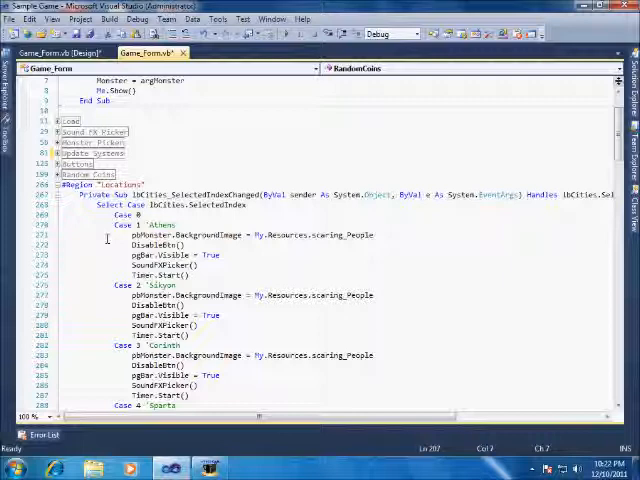
pyautogui.click(128, 215)
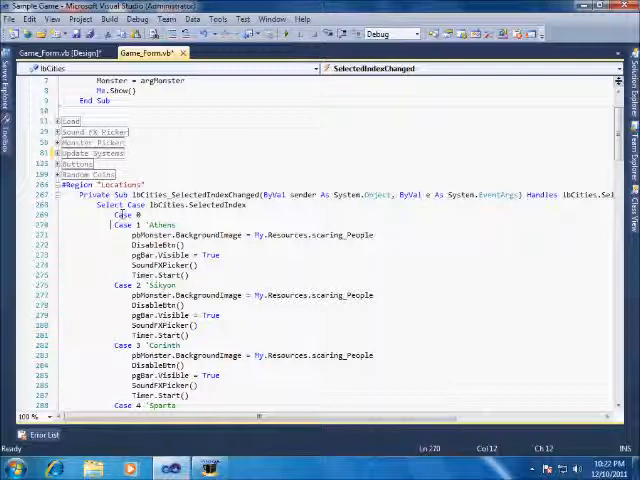
pyautogui.doubleClick(125, 214)
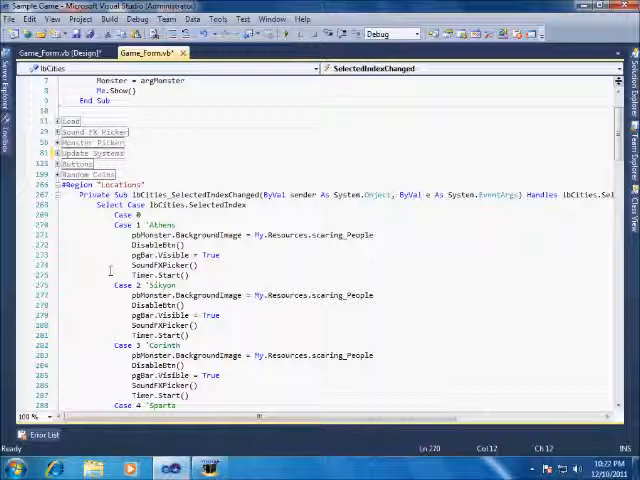
pyautogui.scroll(-3)
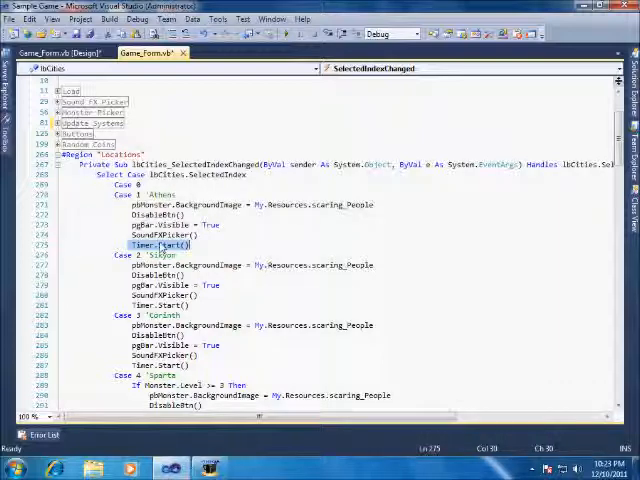
pyautogui.scroll(-3)
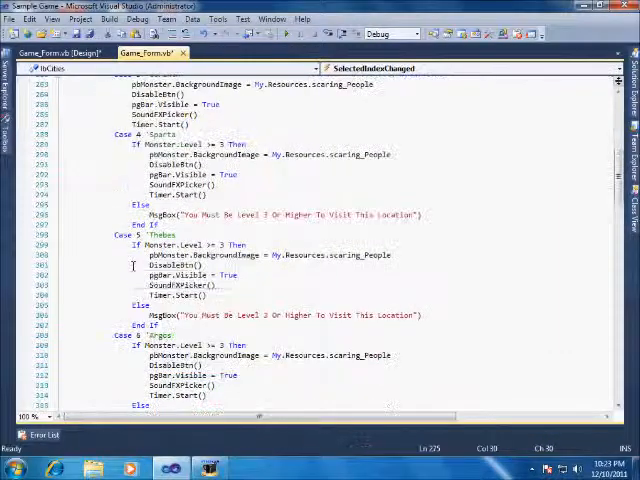
pyautogui.scroll(-3)
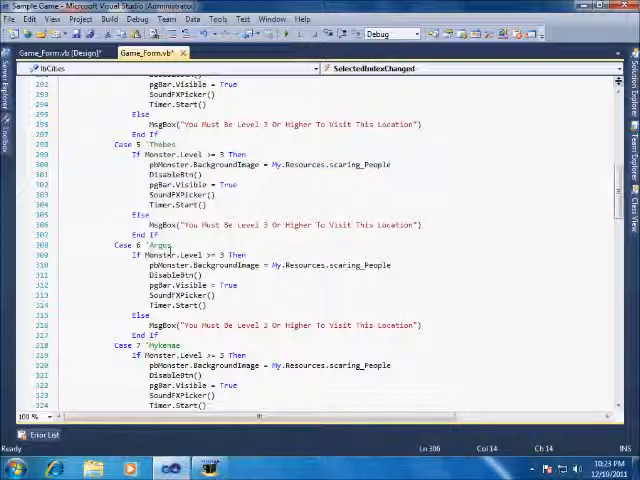
pyautogui.scroll(-3)
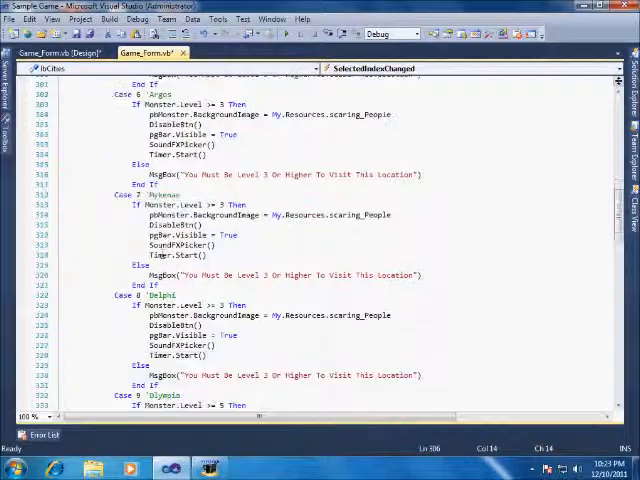
pyautogui.scroll(-3)
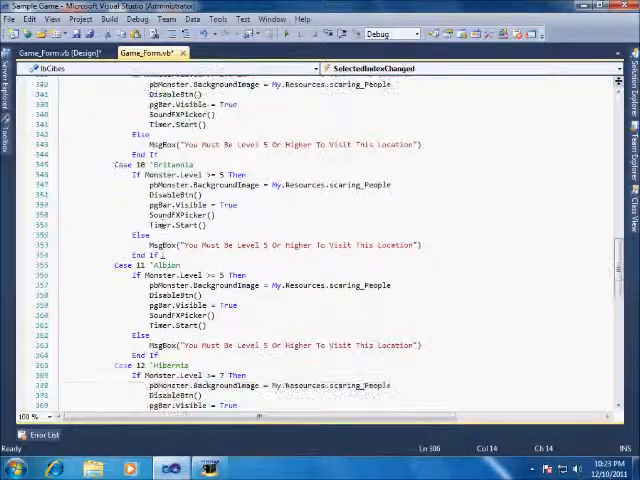
pyautogui.scroll(-3)
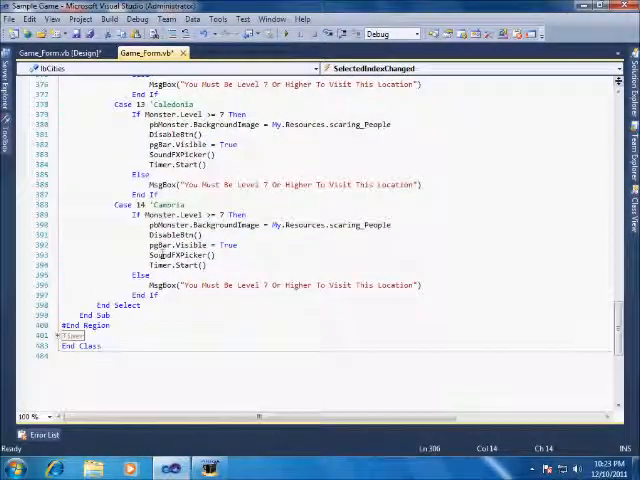
# Step: Scroll down to the Timer region and expand it
pyautogui.scroll(-3)
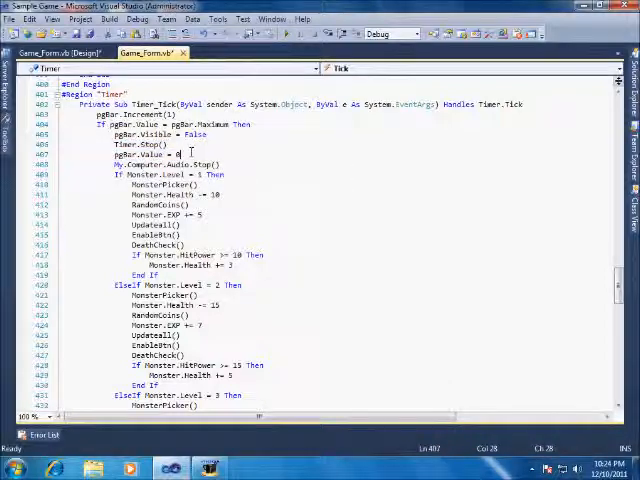
pyautogui.scroll(-3)
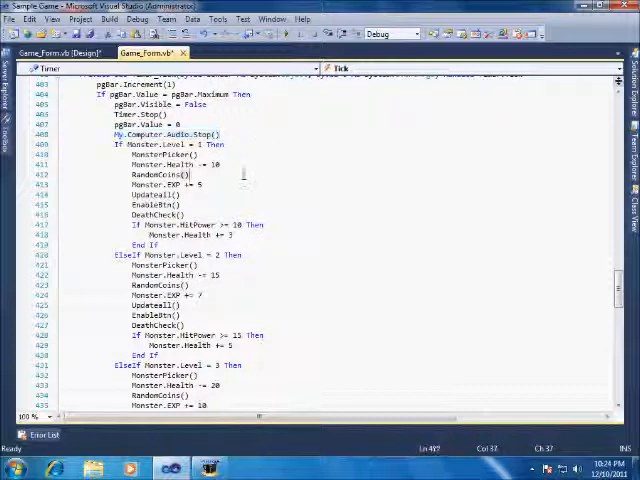
pyautogui.scroll(-3)
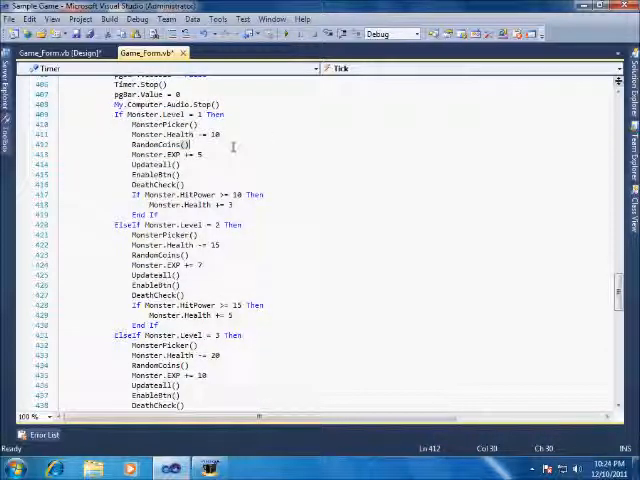
pyautogui.scroll(-3)
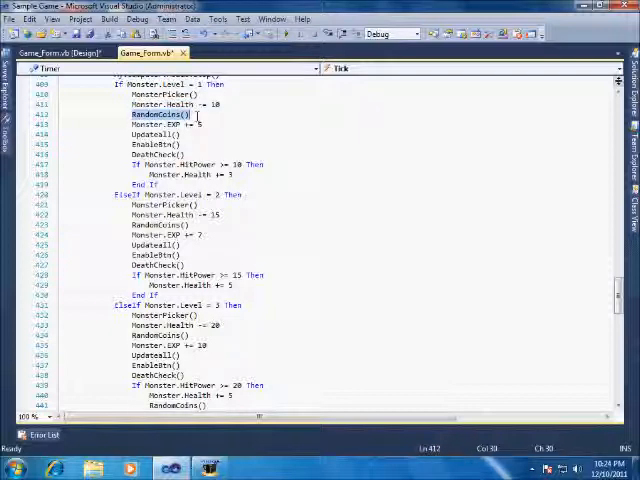
pyautogui.click(160, 123)
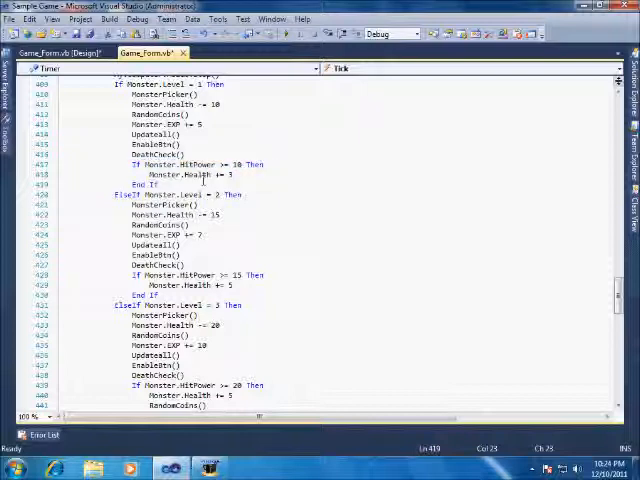
# Step: Scroll through the Timer_Tick code and back up
pyautogui.scroll(-3)
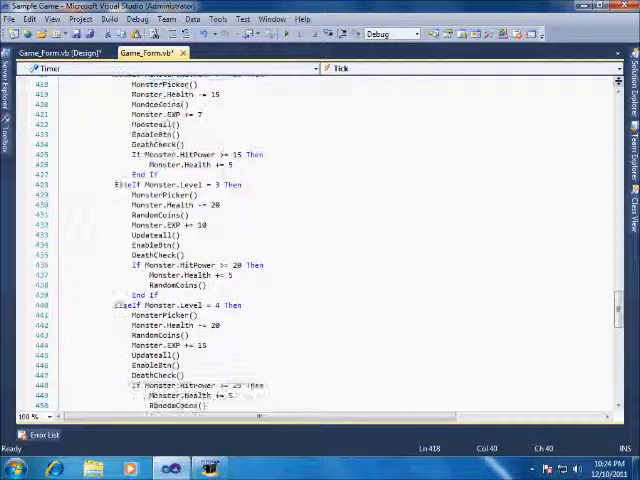
pyautogui.scroll(-3)
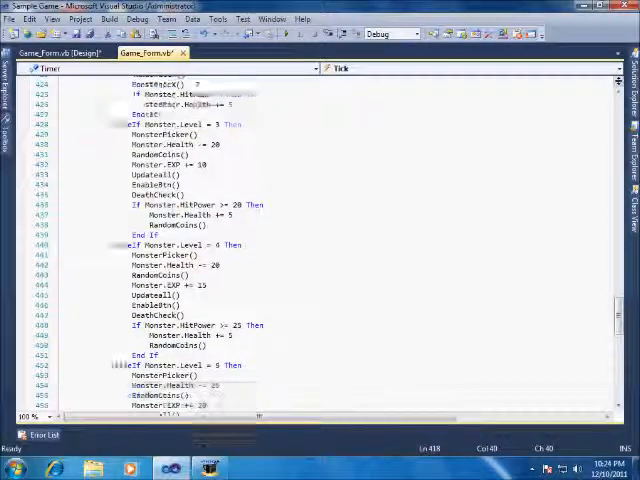
pyautogui.scroll(-3)
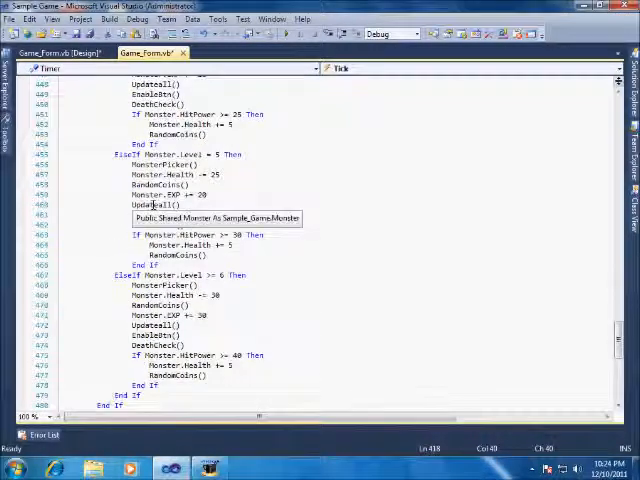
pyautogui.scroll(-3)
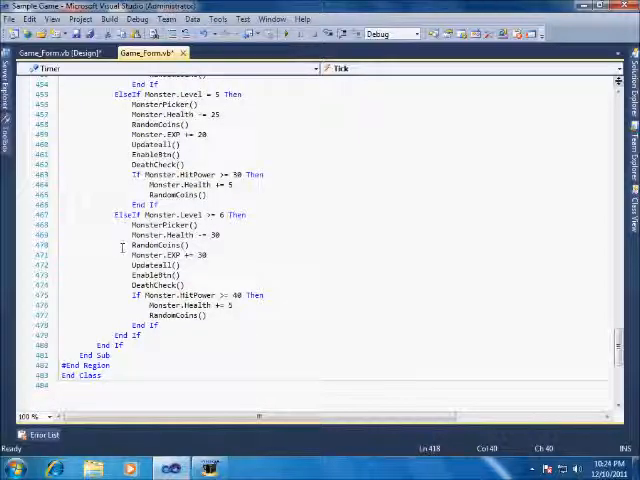
pyautogui.scroll(-3)
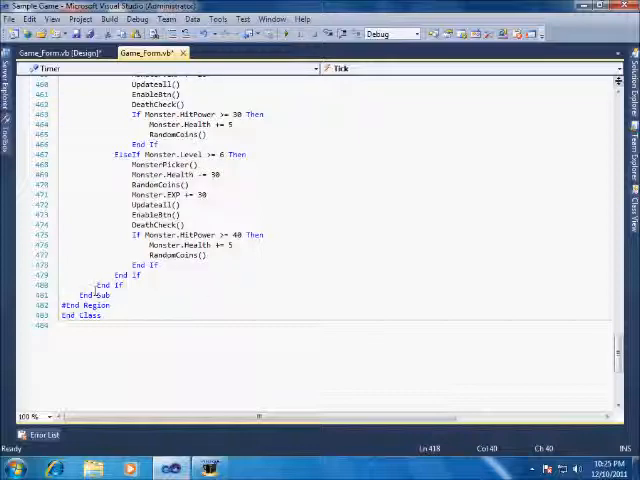
pyautogui.scroll(3)
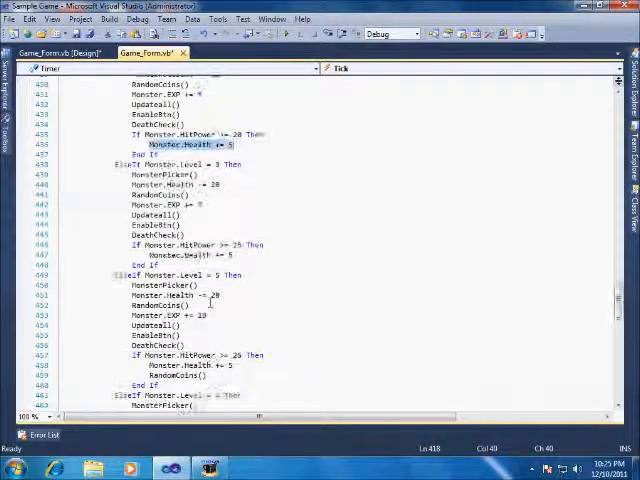
pyautogui.scroll(3)
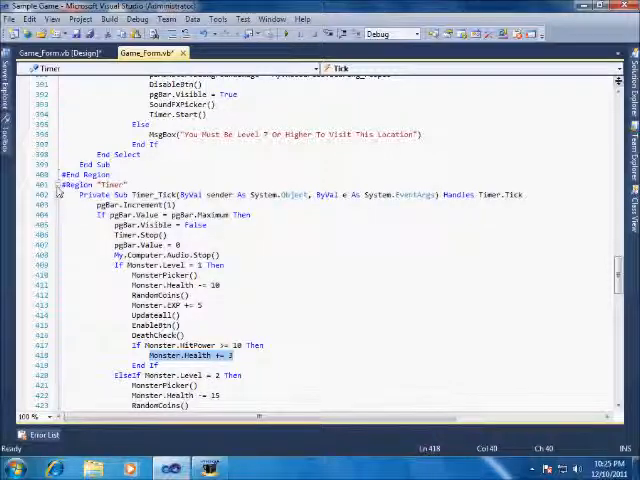
pyautogui.scroll(3)
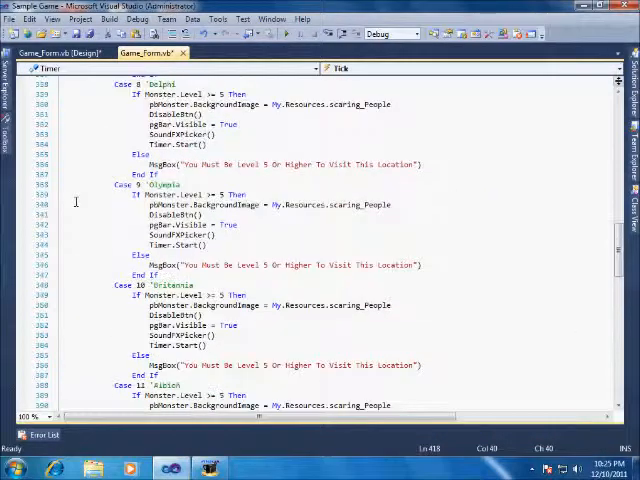
pyautogui.scroll(3)
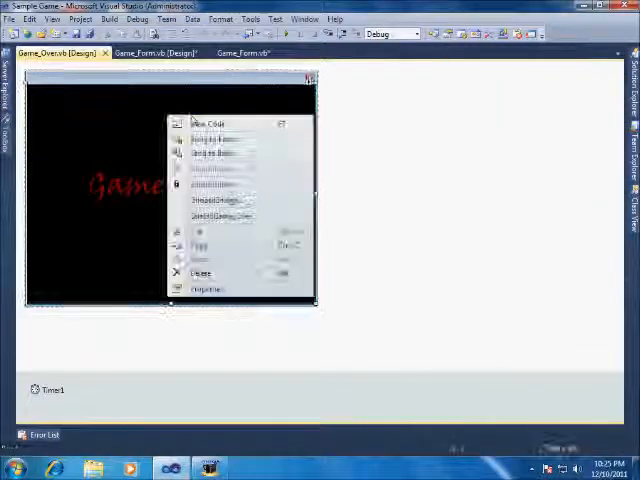
# Step: View Game_Over's Timer1_Tick and Load code, then open Main_Menu in the designer
pyautogui.click(208, 123)
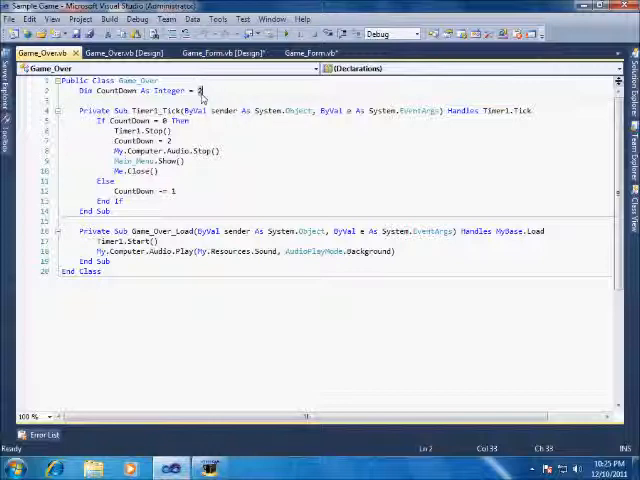
pyautogui.click(135, 130)
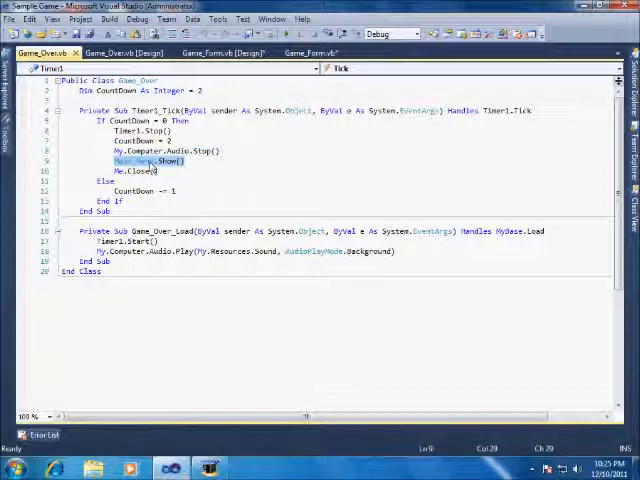
pyautogui.click(130, 171)
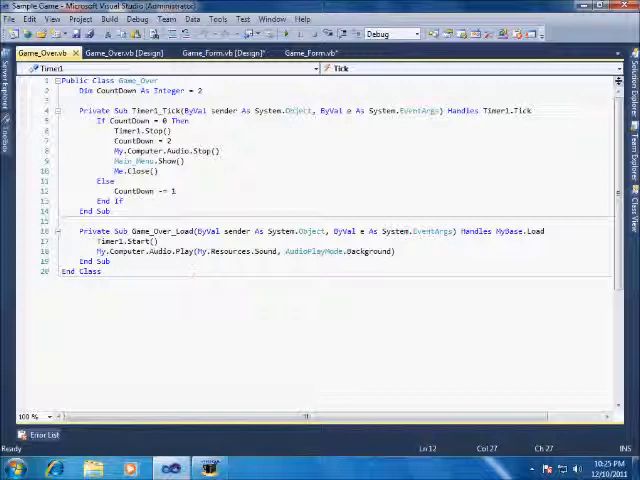
pyautogui.doubleClick(177, 120)
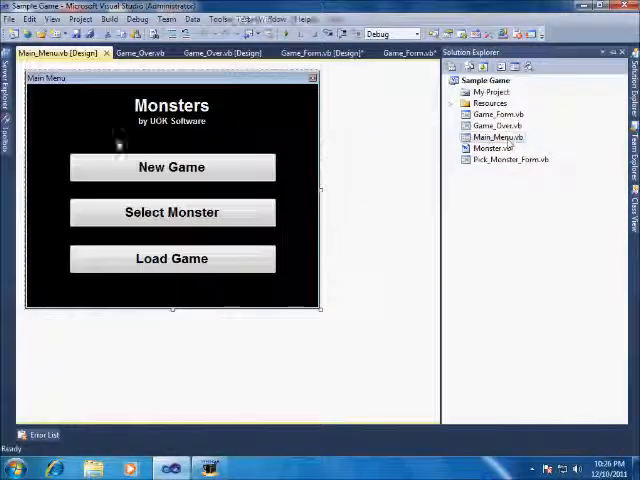
# Step: View Main_Menu's button click handler code, then open Pick_Monster_Form in the designer
pyautogui.rightClick(171, 167)
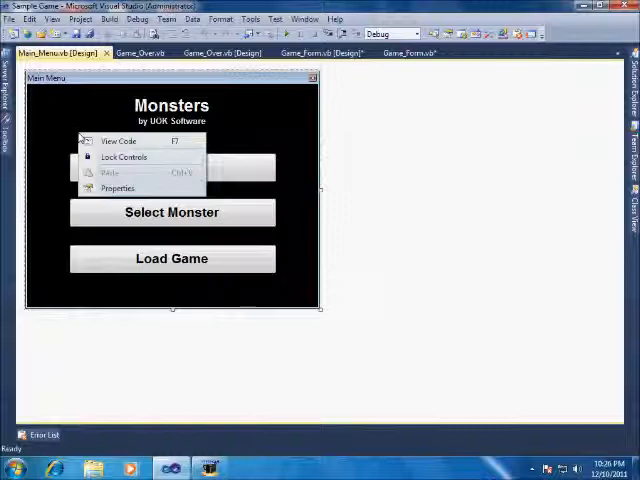
pyautogui.click(118, 140)
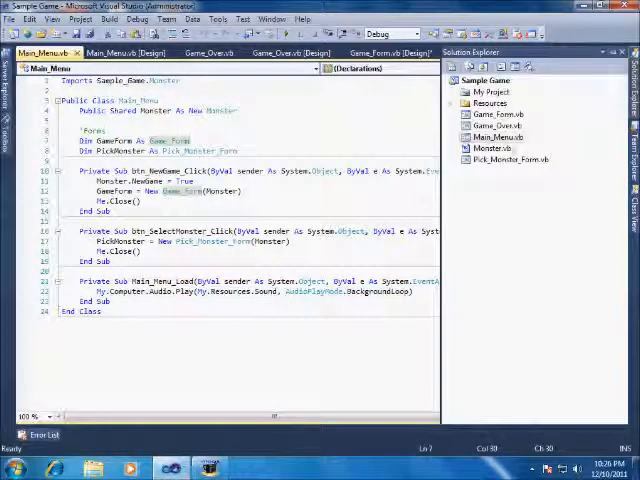
pyautogui.doubleClick(512, 159)
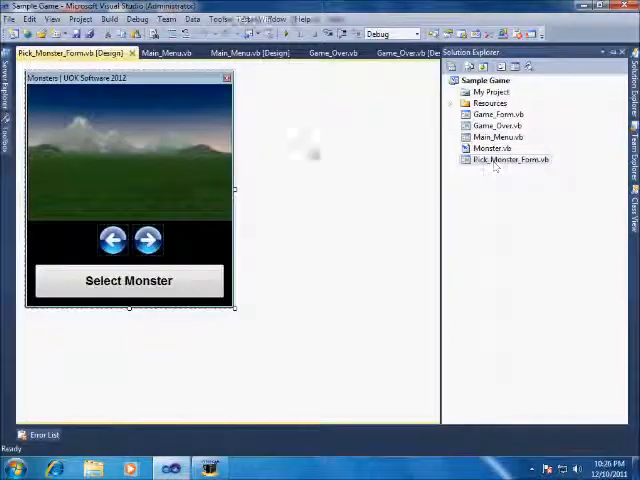
pyautogui.rightClick(128, 150)
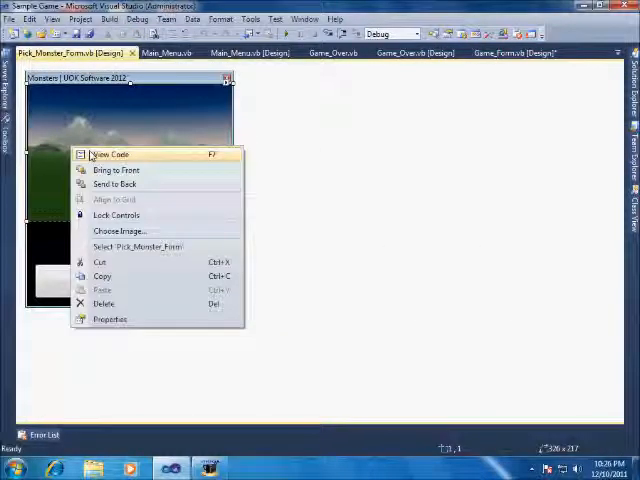
pyautogui.click(110, 154)
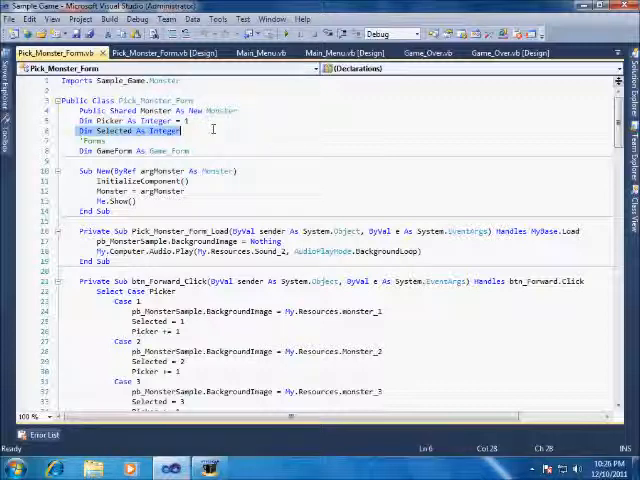
pyautogui.scroll(-3)
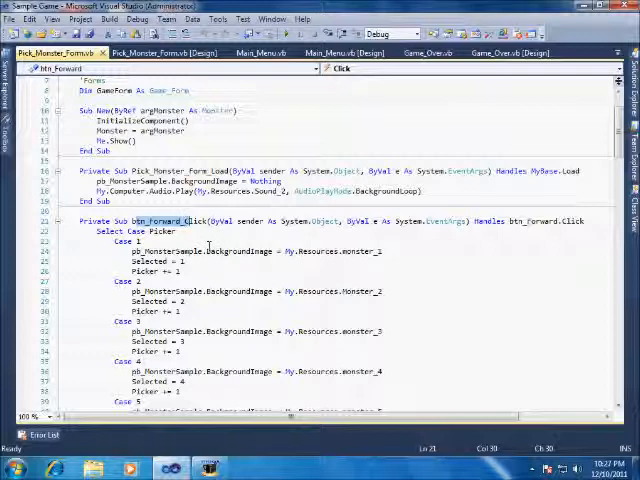
pyautogui.scroll(-3)
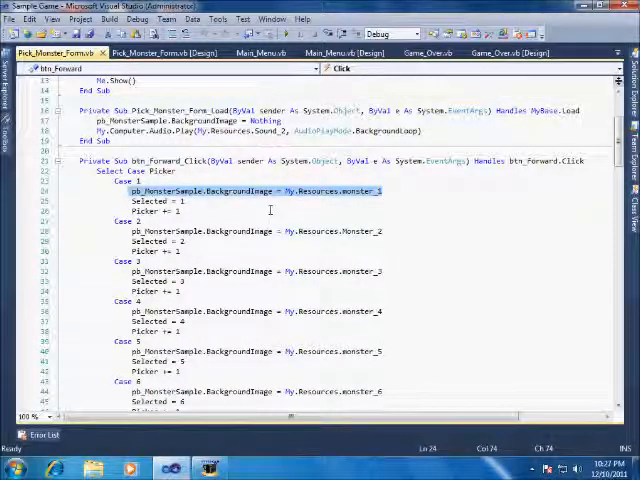
pyautogui.doubleClick(150, 201)
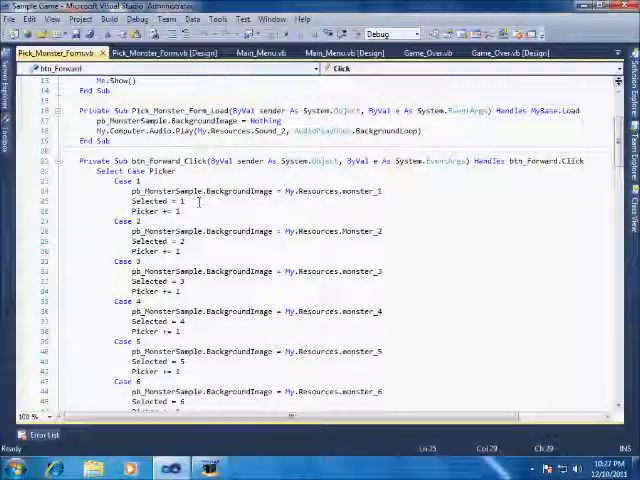
pyautogui.scroll(-3)
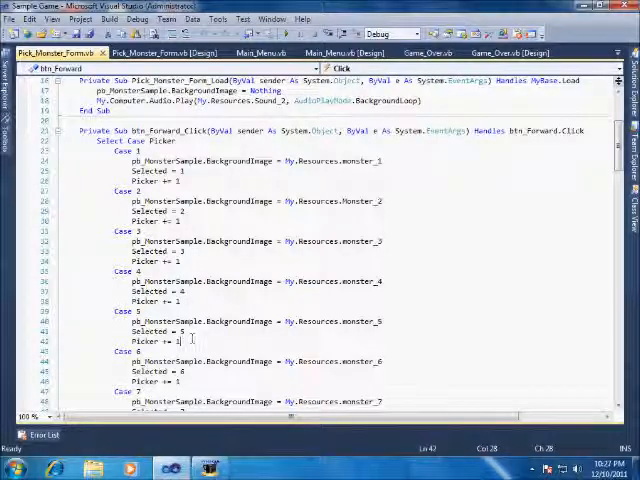
pyautogui.scroll(-3)
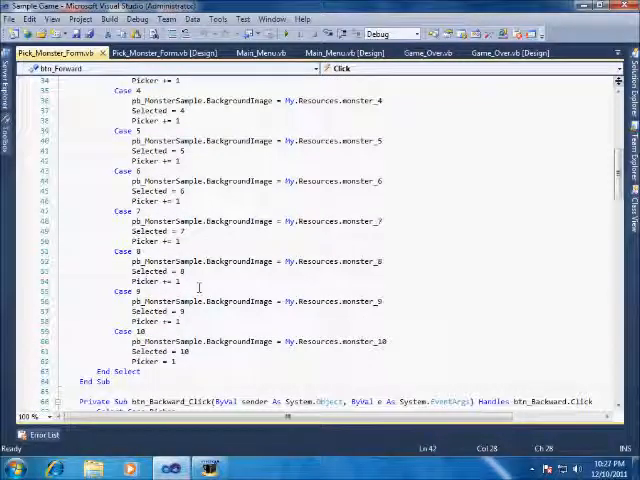
pyautogui.scroll(-3)
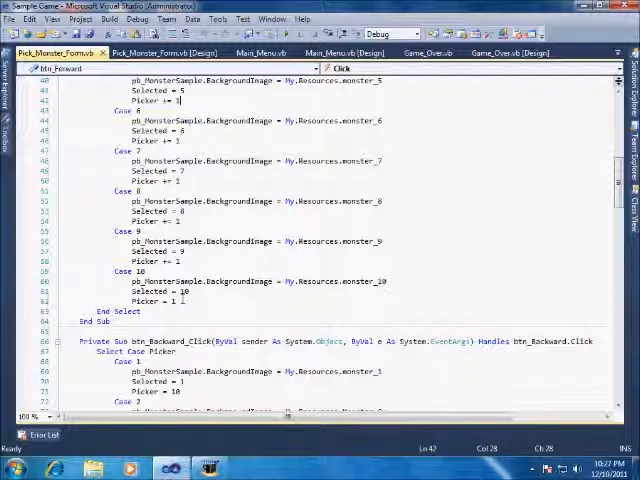
pyautogui.scroll(-3)
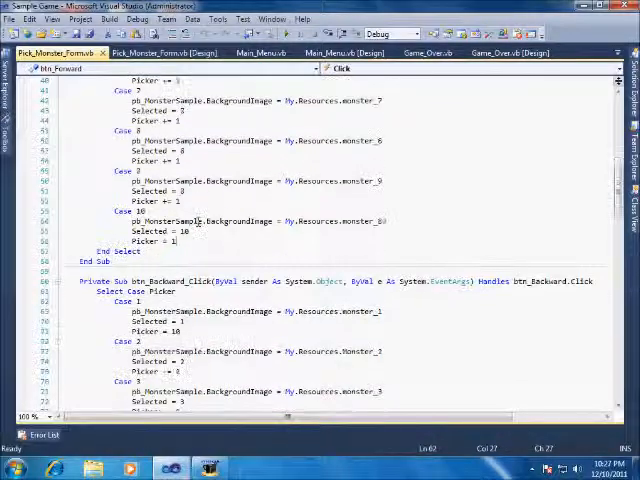
pyautogui.scroll(-3)
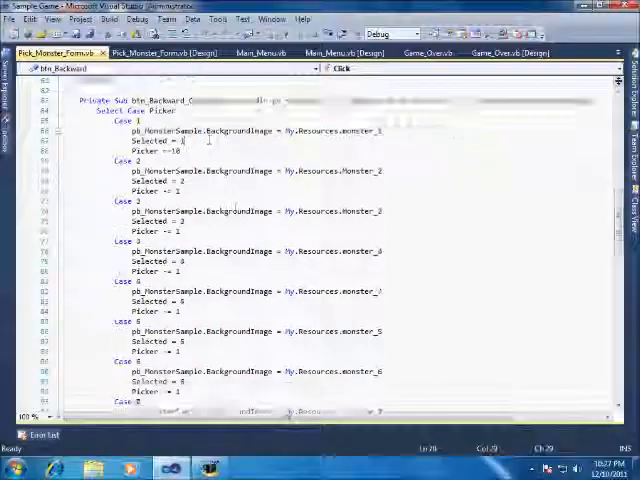
pyautogui.scroll(-3)
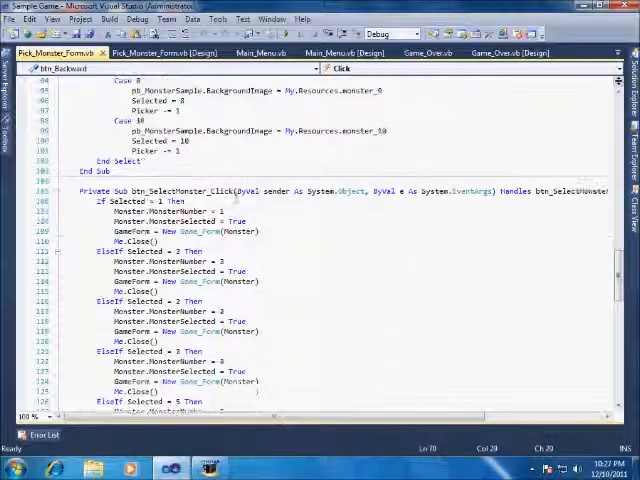
pyautogui.scroll(-3)
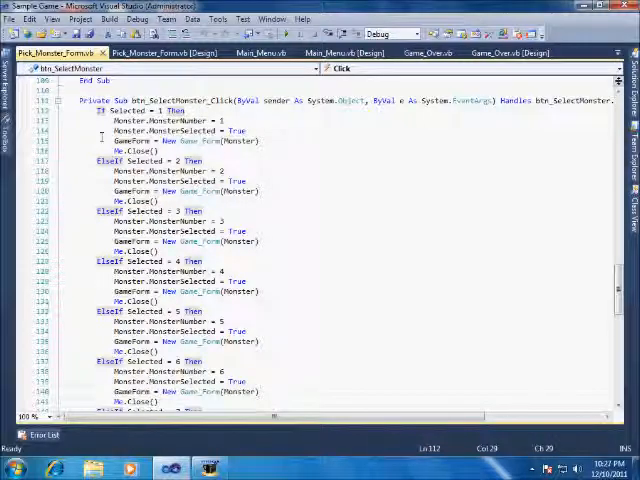
pyautogui.click(175, 53)
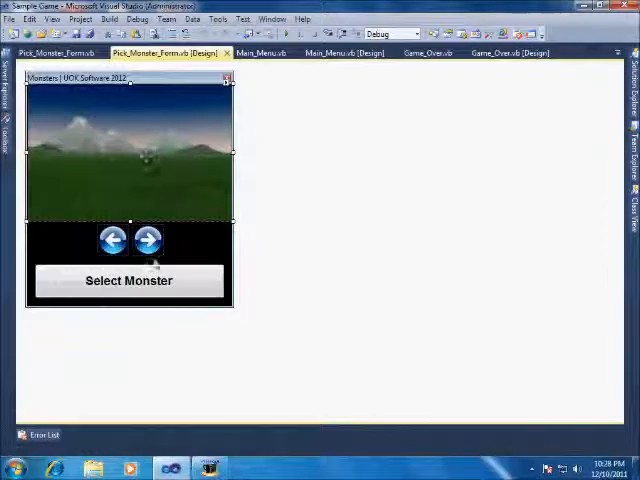
pyautogui.click(55, 52)
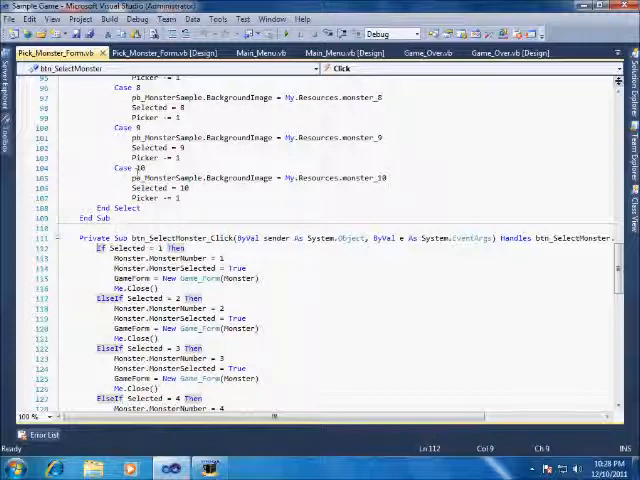
pyautogui.scroll(-3)
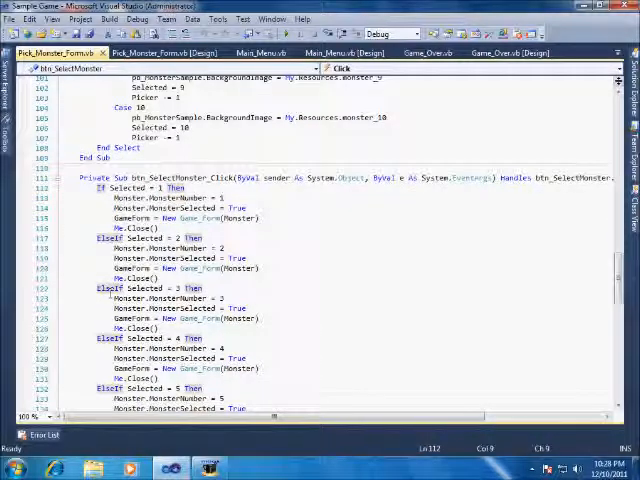
pyautogui.doubleClick(150, 288)
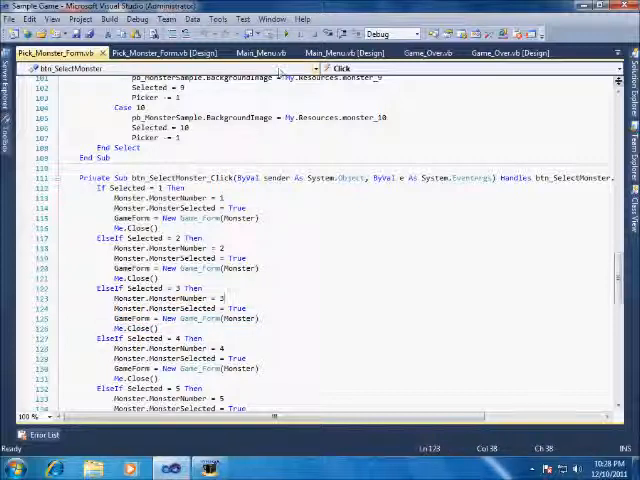
pyautogui.moveTo(285, 203)
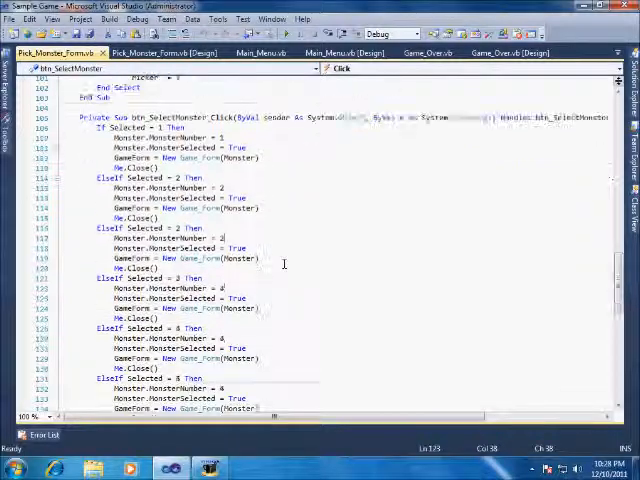
pyautogui.scroll(-3)
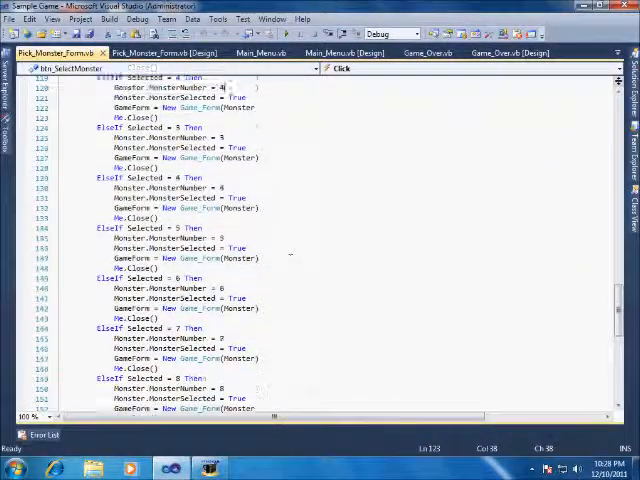
pyautogui.scroll(-3)
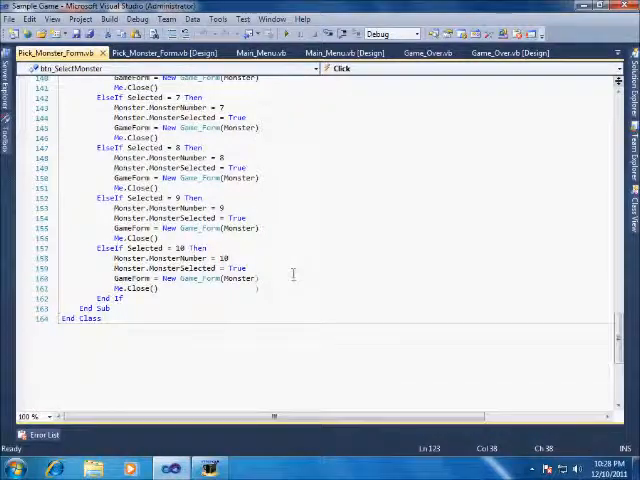
pyautogui.scroll(3)
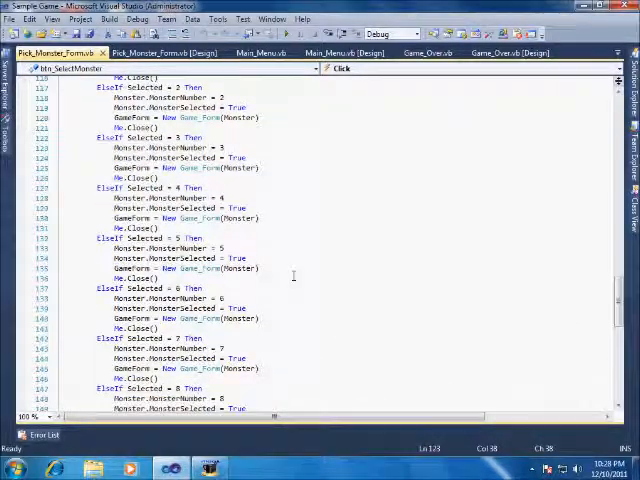
pyautogui.scroll(3)
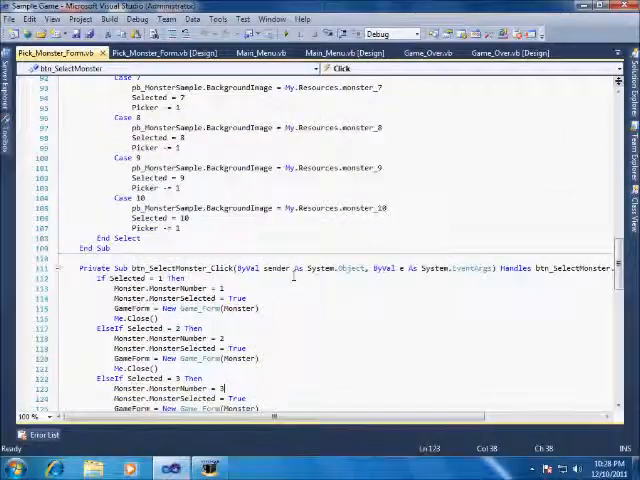
pyautogui.scroll(3)
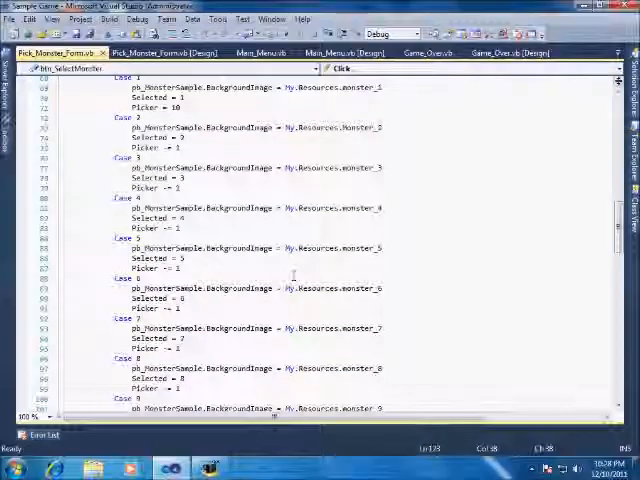
pyautogui.scroll(-3)
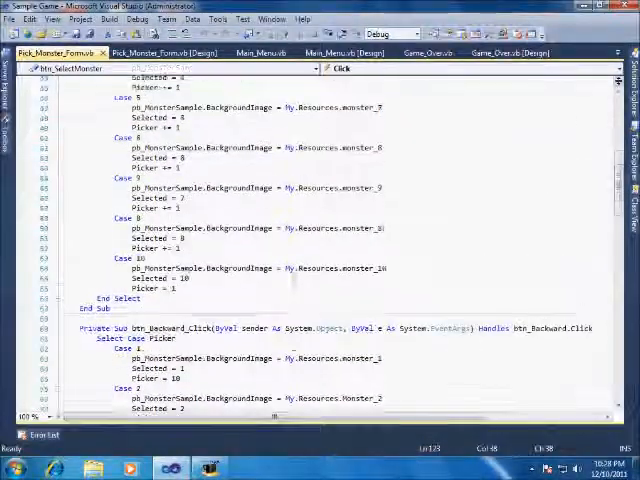
pyautogui.scroll(3)
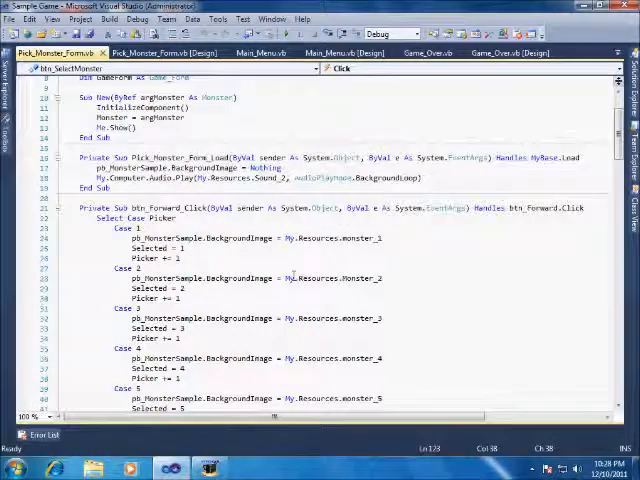
pyautogui.scroll(3)
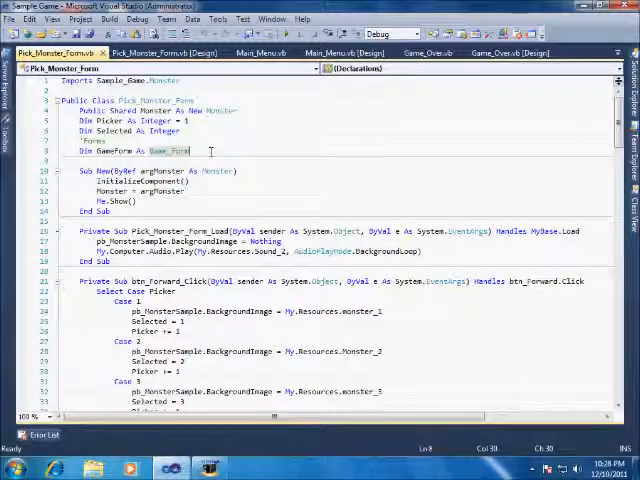
pyautogui.click(16, 18)
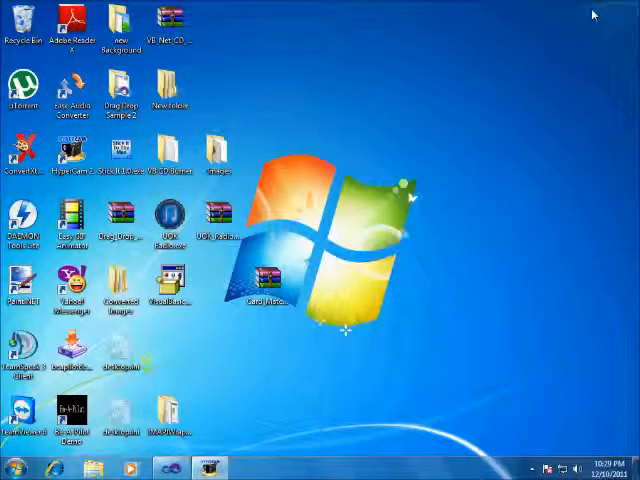
pyautogui.moveTo(417, 303)
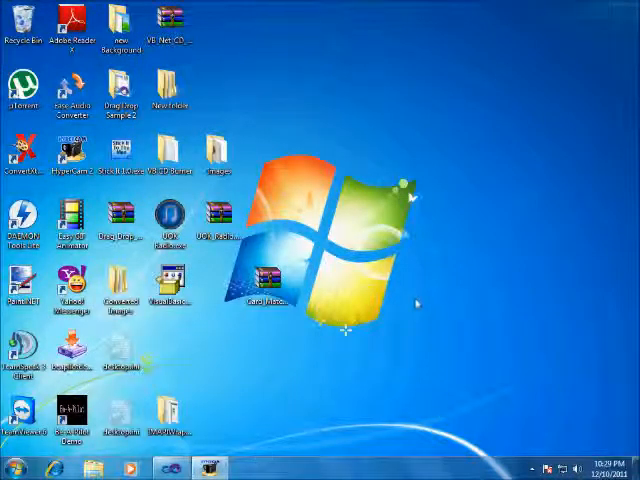